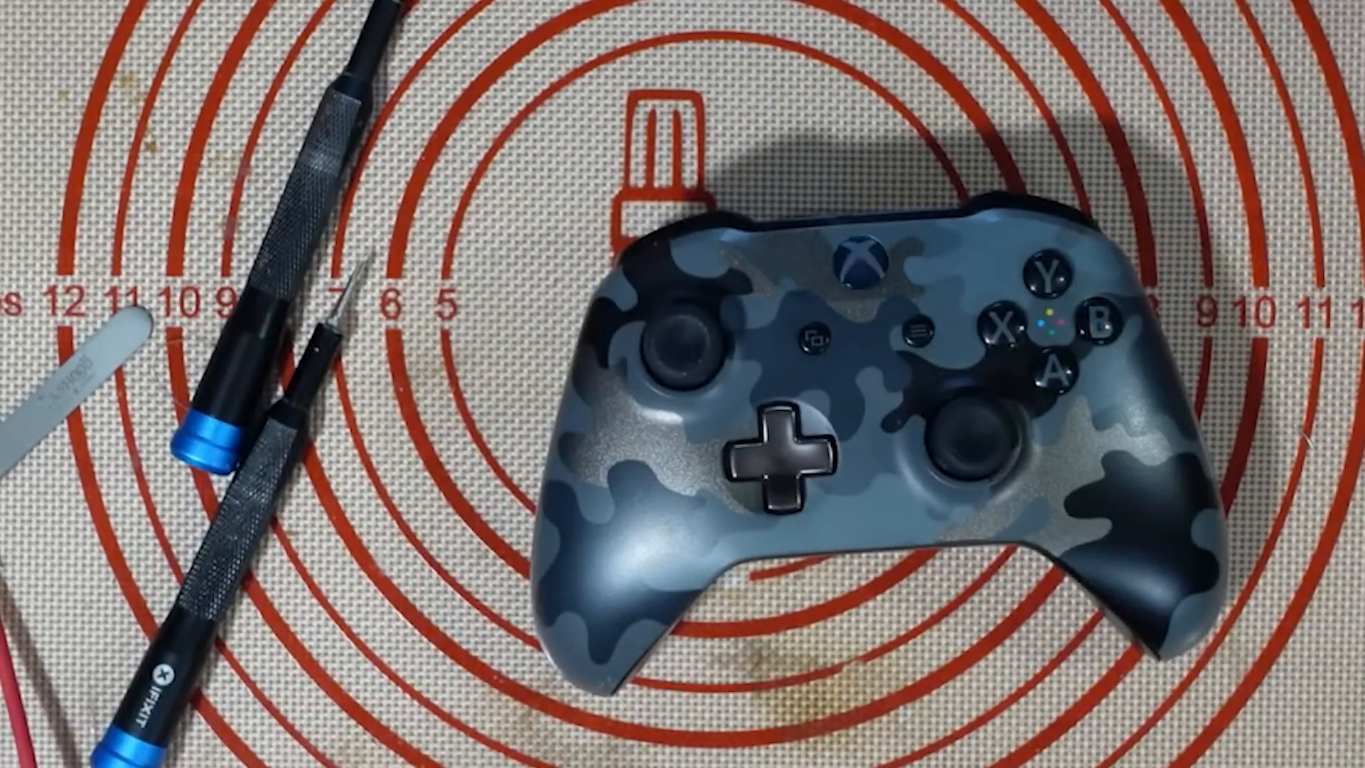
- Tick Vibration in Test Option and close the panel to show Controller 1 connected, sticks at 0%
click(873, 259)
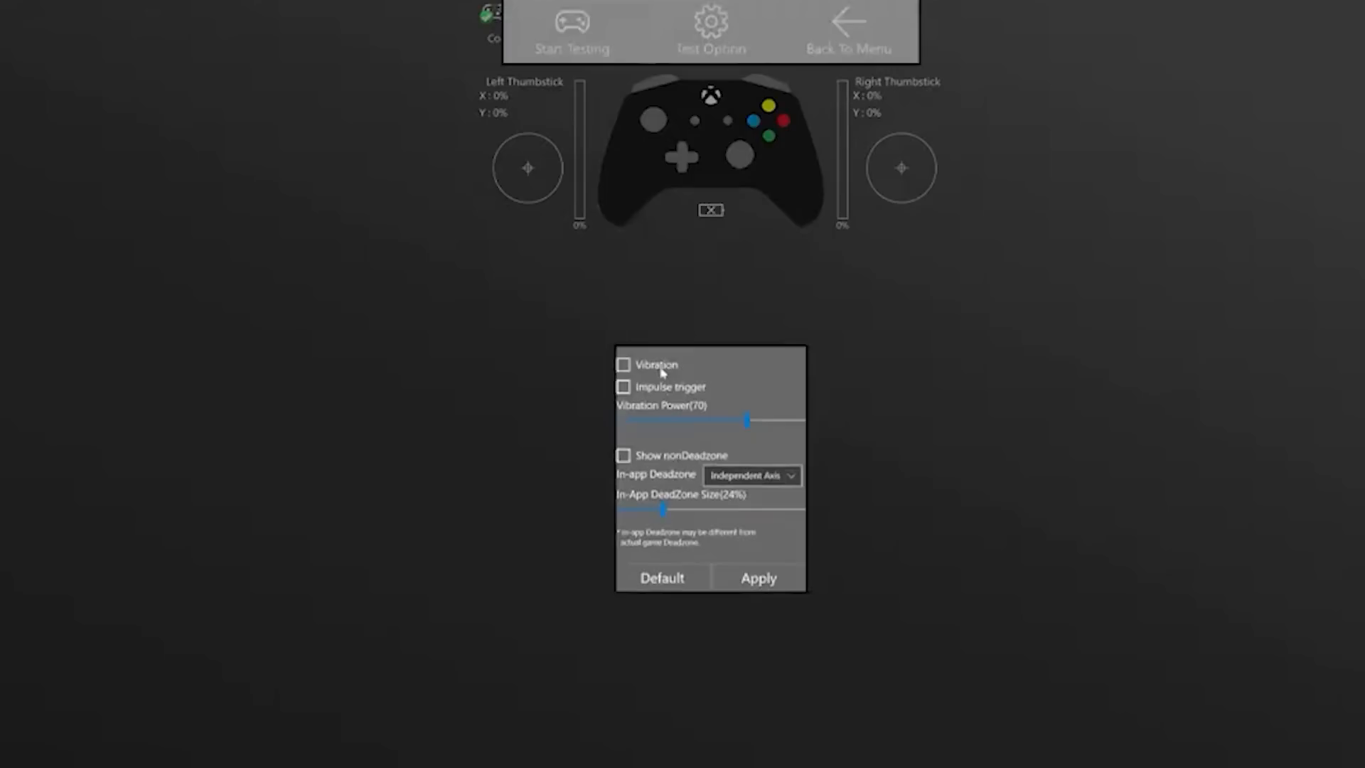
click(711, 30)
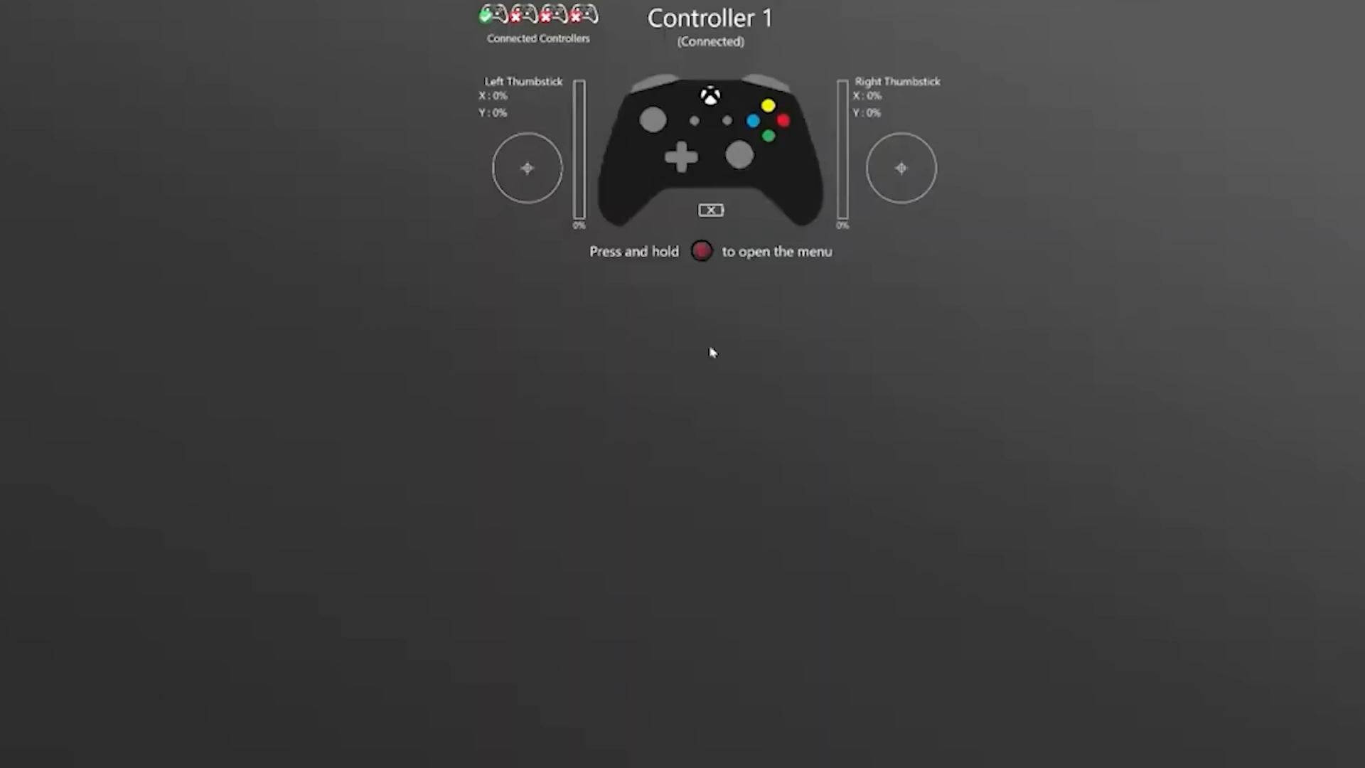
mouse_move(705, 290)
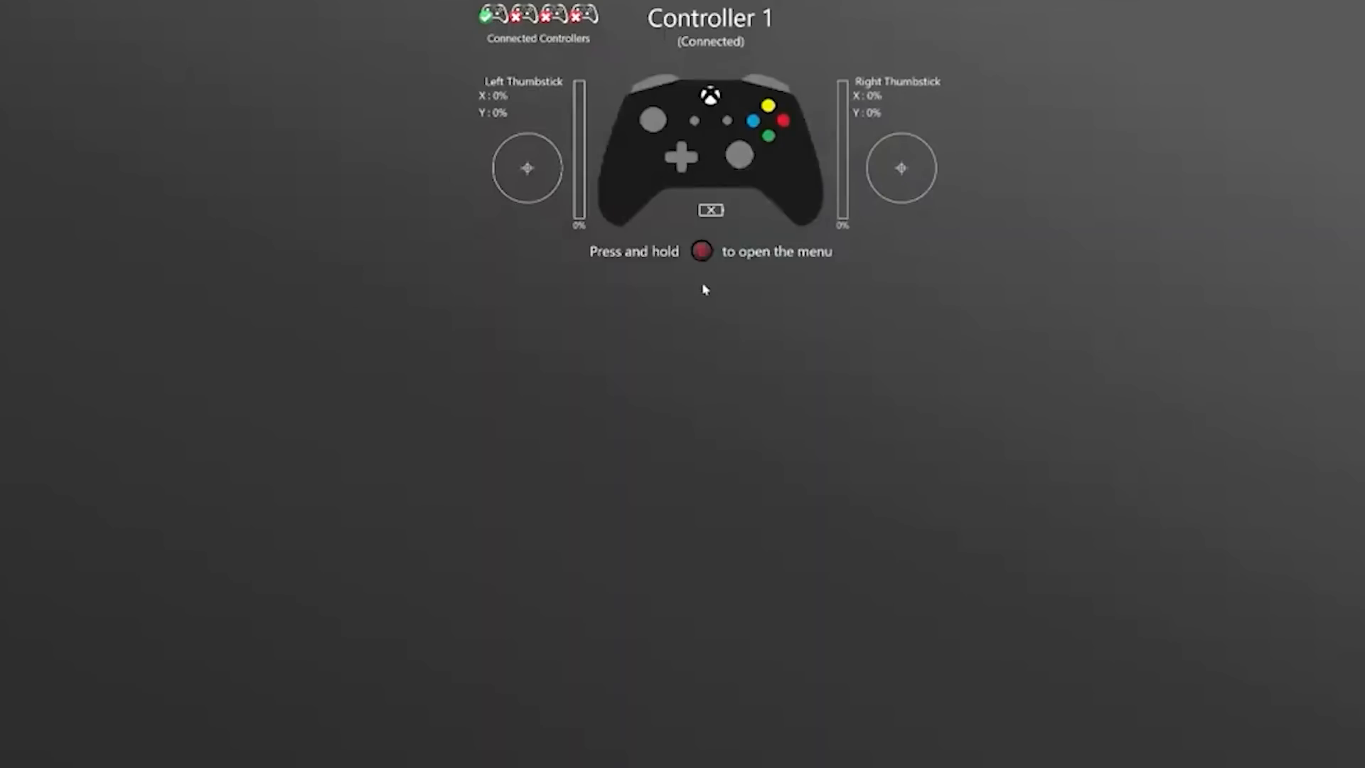